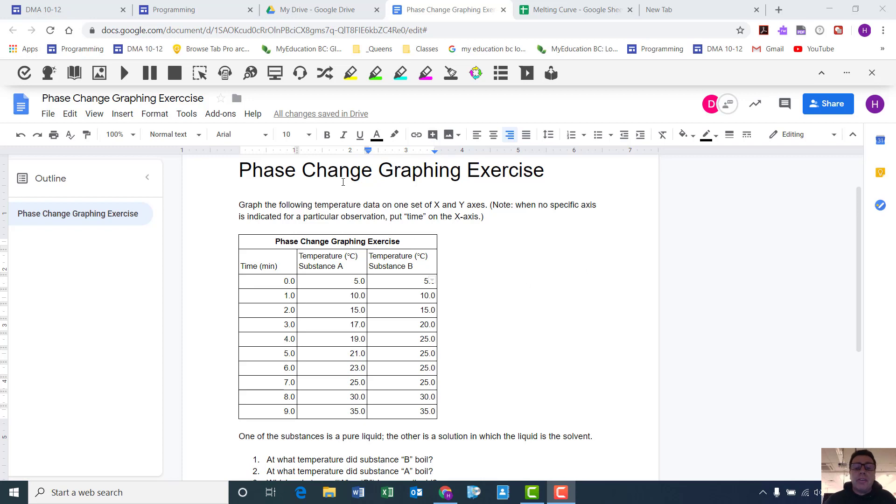
mouse_move(456, 364)
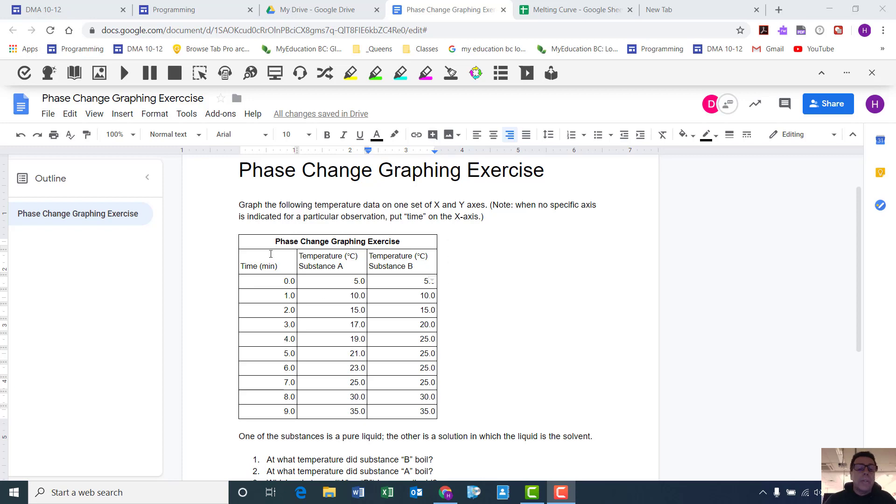
mouse_move(242, 261)
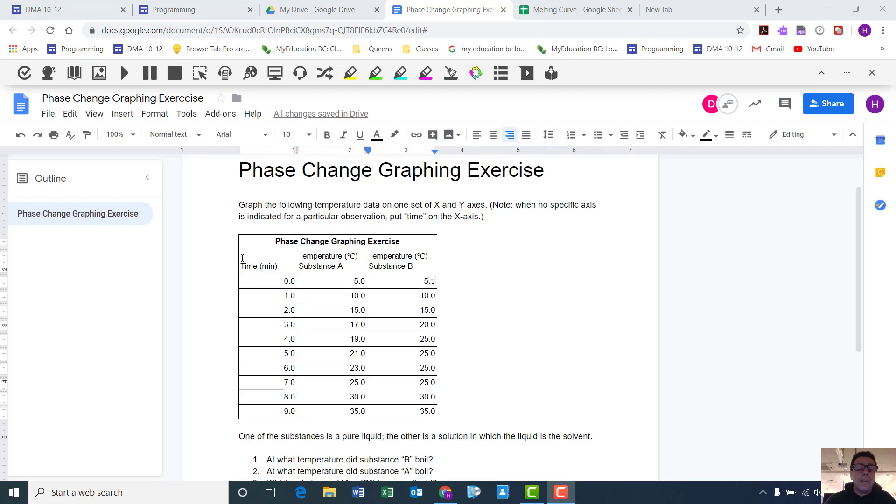
Step: Select the whole time-versus-temperature data table in the Google Doc
left_click_drag(257, 256, 352, 310)
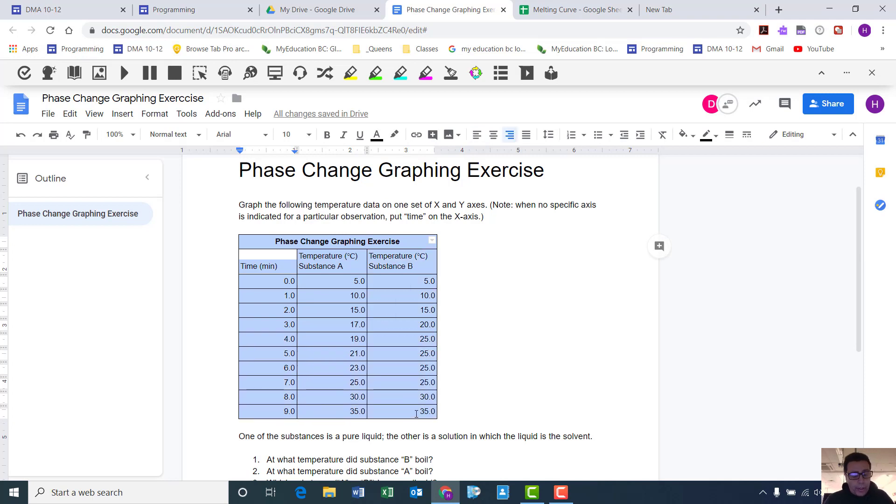
mouse_move(371, 311)
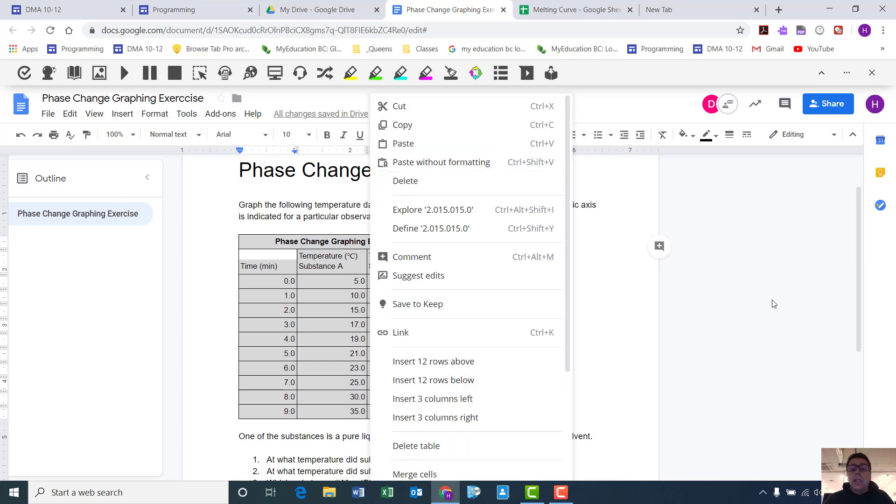
Step: Copy the selected table, switch to My Drive, and bring up the New file menu
left_click(579, 10)
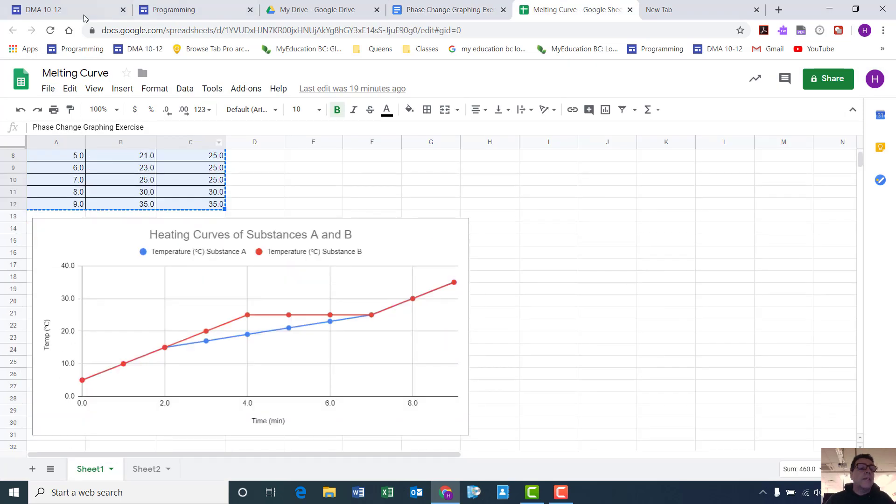
left_click(316, 10)
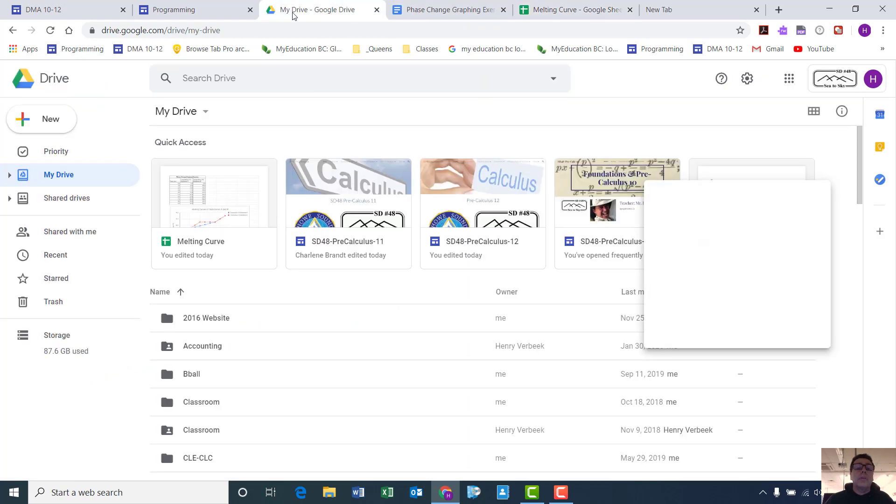
left_click(41, 118)
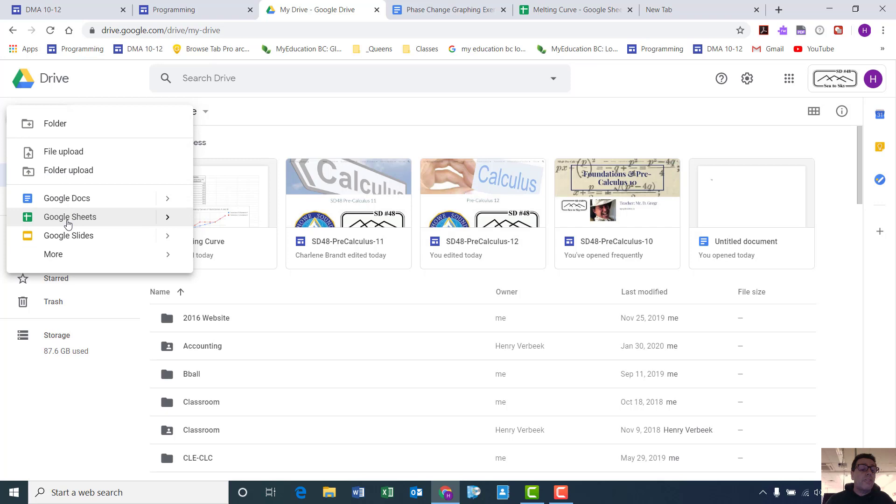
Step: Create a blank spreadsheet named 'Phase Change Graphing Exercise' containing the pasted table
left_click(70, 217)
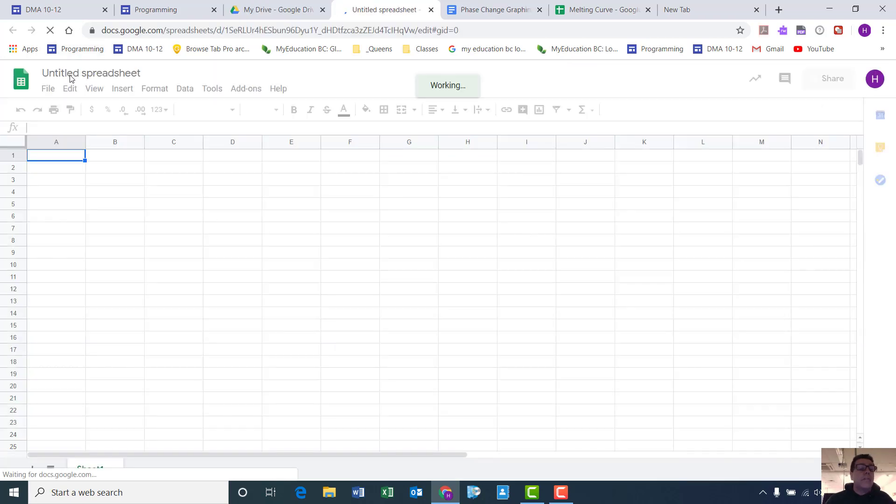
type("Phase Change Graphing Exercise")
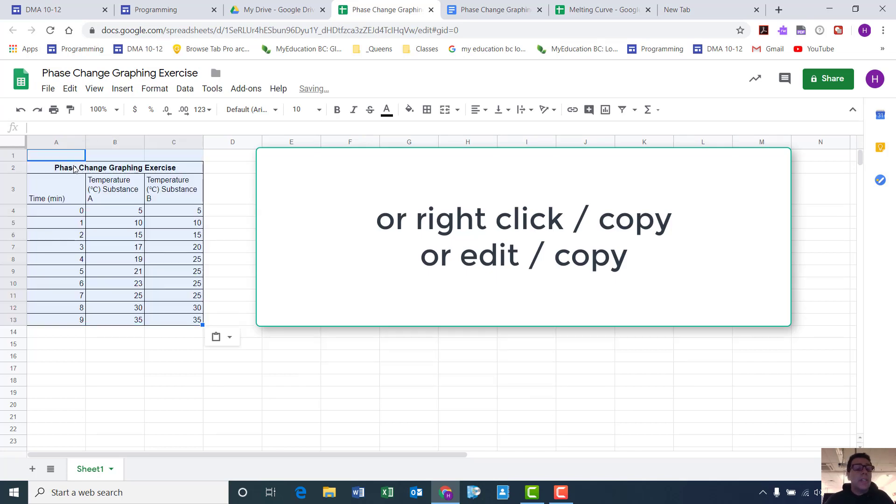
left_click(230, 283)
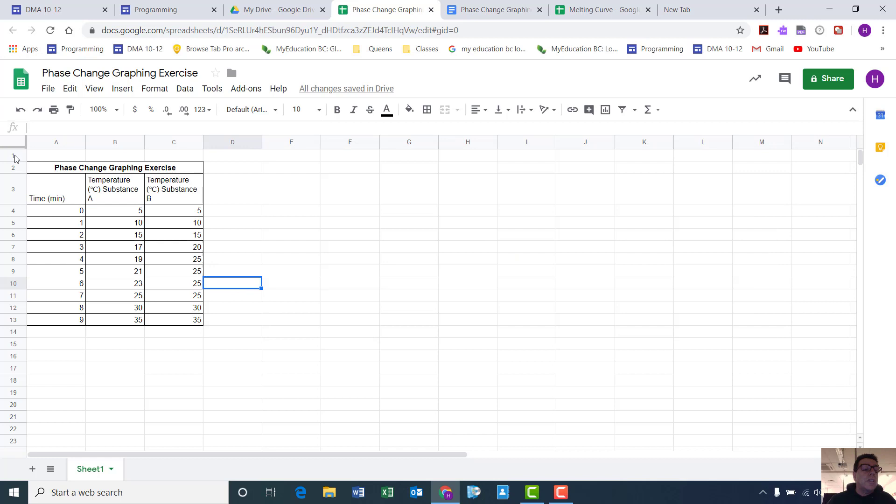
Step: Delete the empty row 1 so the table title moves up
right_click(14, 157)
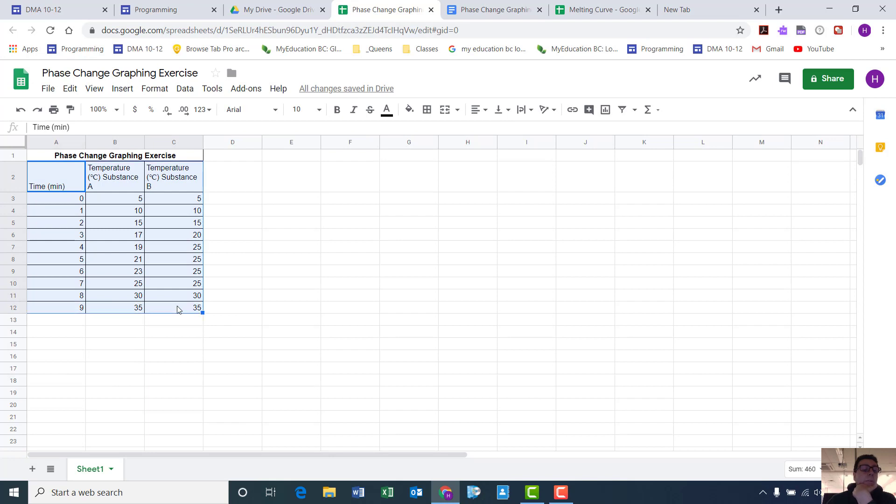
mouse_move(298, 286)
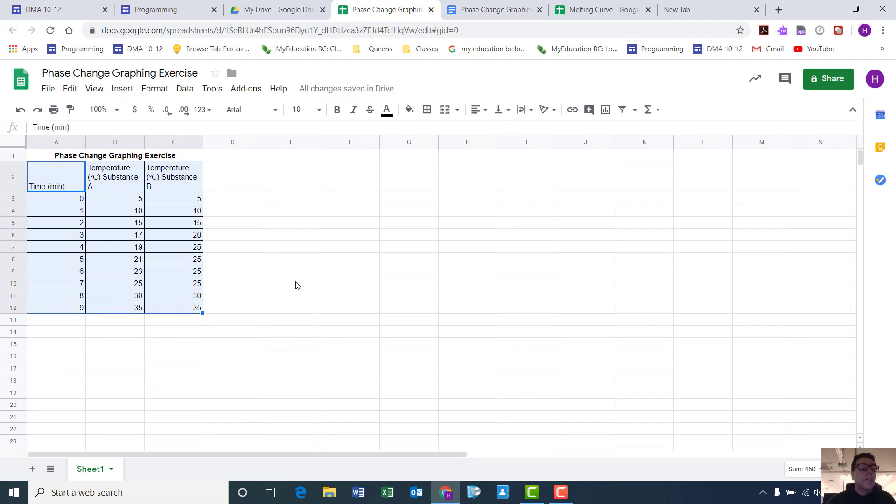
mouse_move(38, 177)
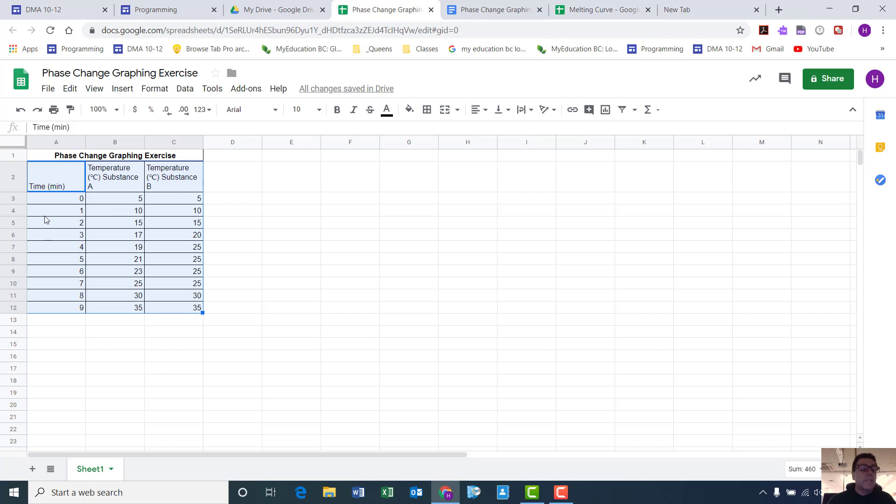
mouse_move(54, 177)
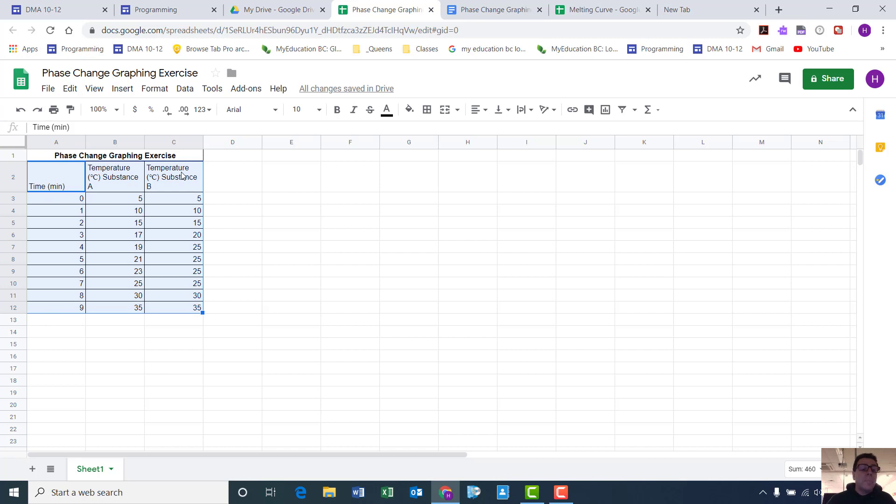
mouse_move(168, 181)
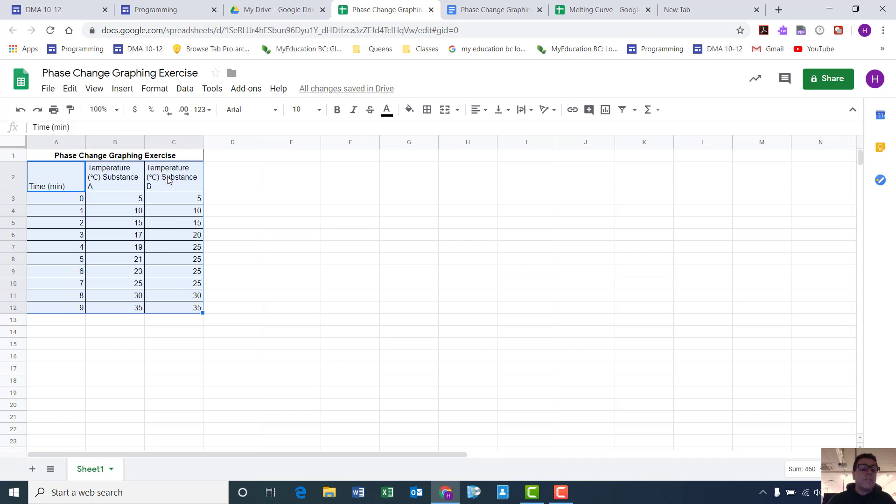
mouse_move(167, 281)
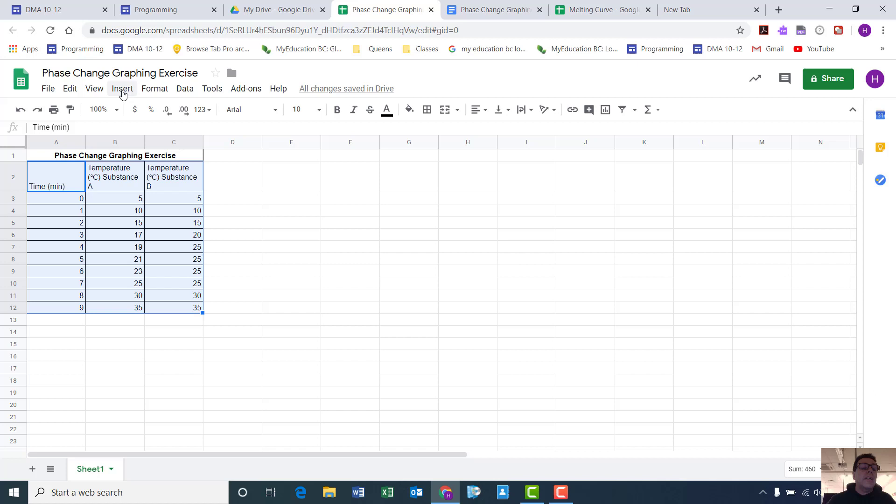
Step: Insert a line chart of Substance A and B temperatures over time
left_click(122, 89)
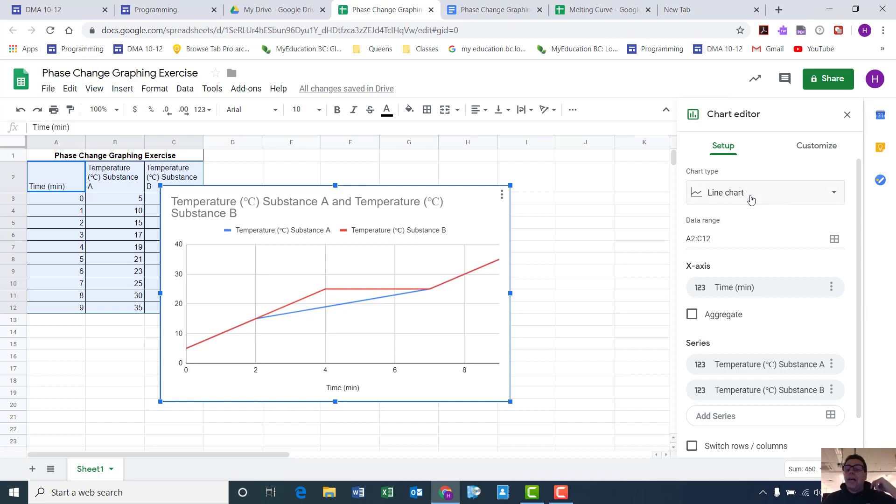
left_click(765, 192)
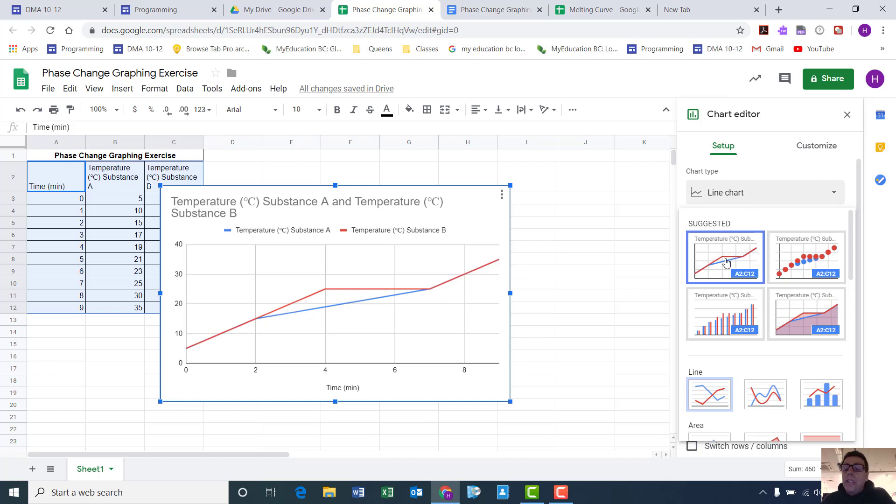
mouse_move(723, 255)
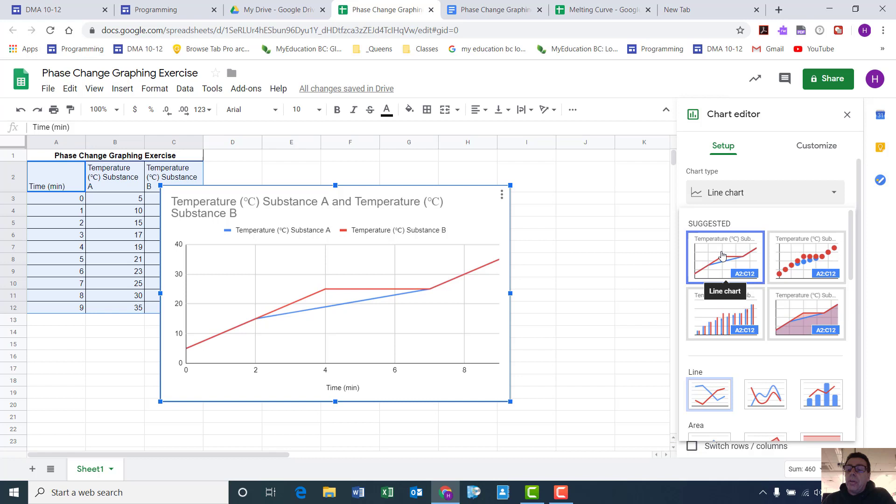
mouse_move(838, 262)
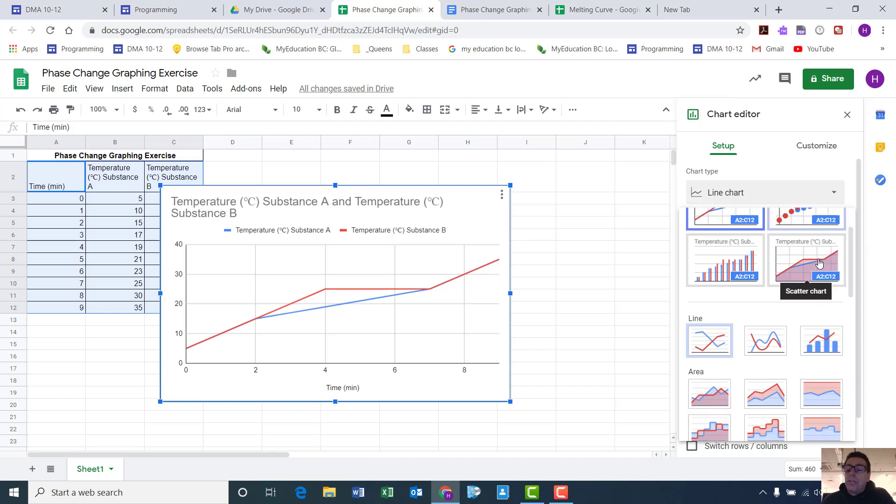
scroll("down", 3)
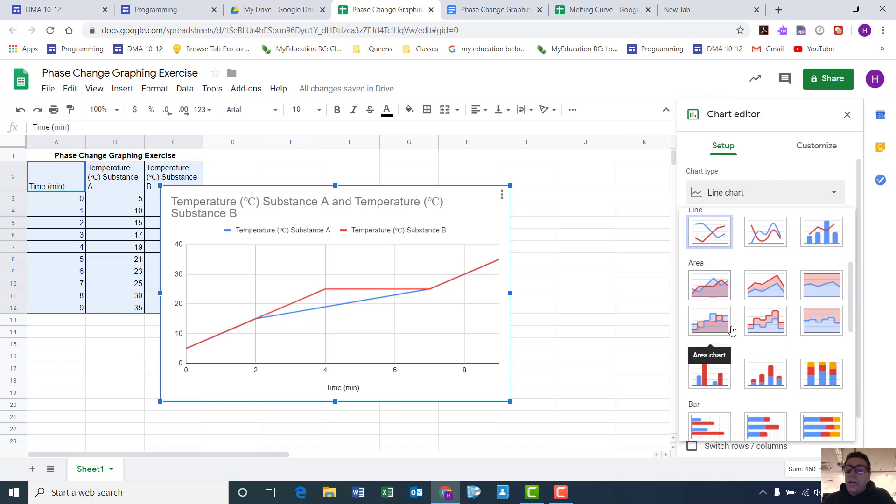
scroll("down", 3)
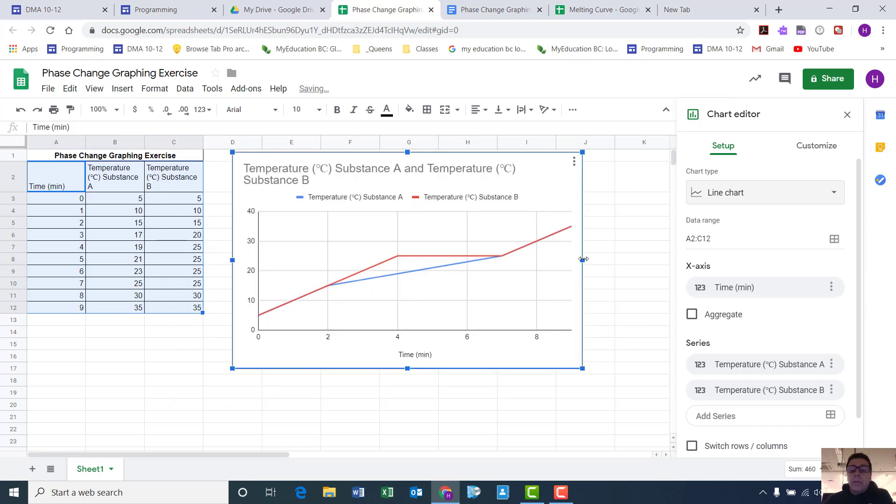
Step: Stretch the chart to column K and drag its bottom edge down
left_click_drag(582, 259, 657, 260)
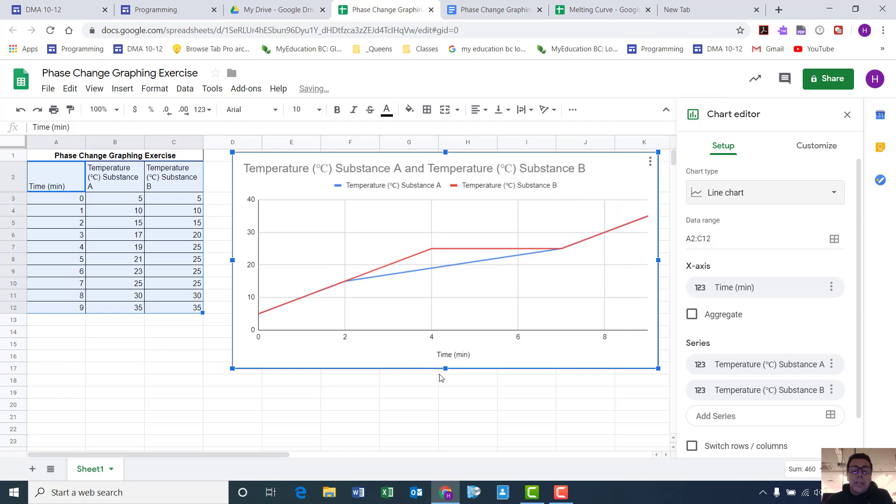
left_click_drag(445, 369, 446, 414)
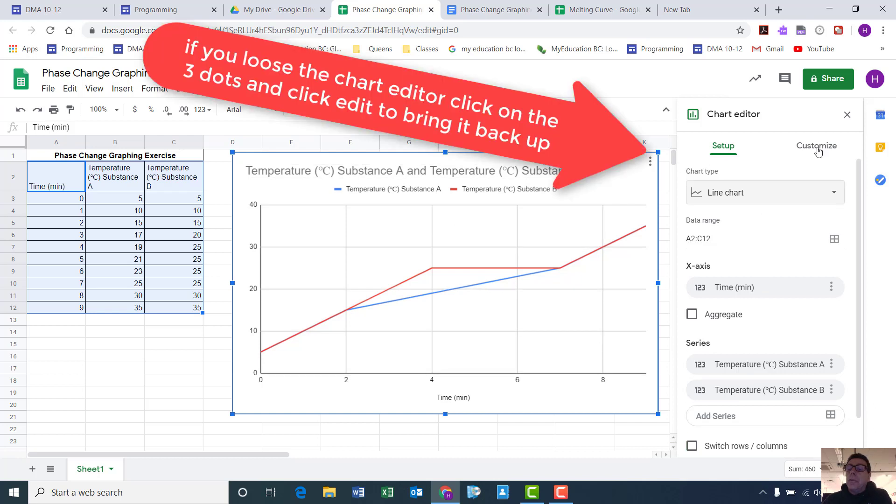
Step: Change the chart title to 'Heating Curves of Substances A and B'
left_click(817, 146)
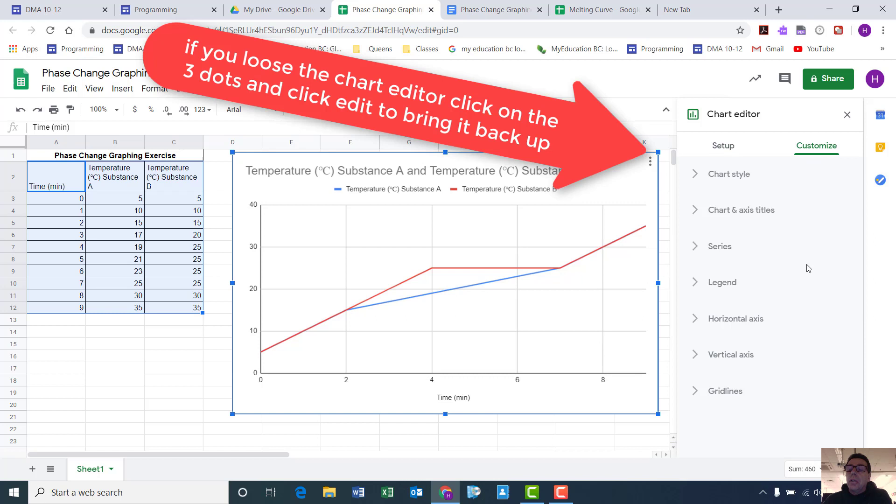
mouse_move(700, 211)
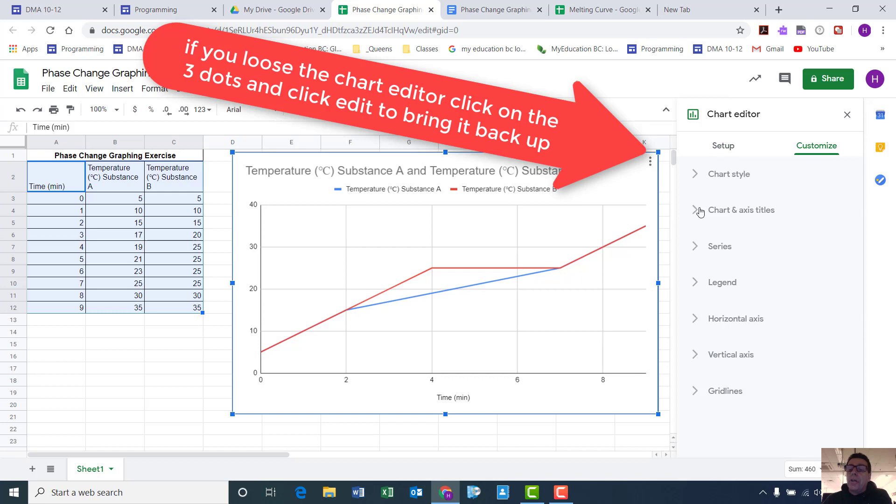
left_click(741, 210)
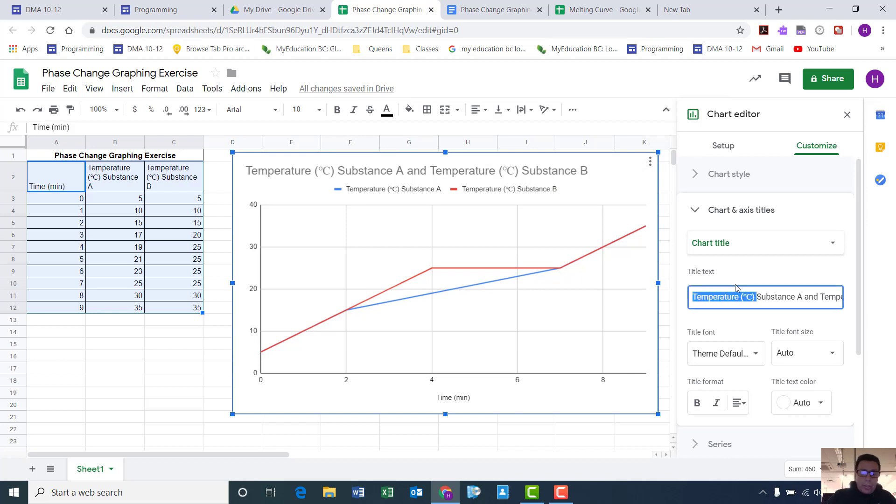
type("Heating Curves of Substances A and B")
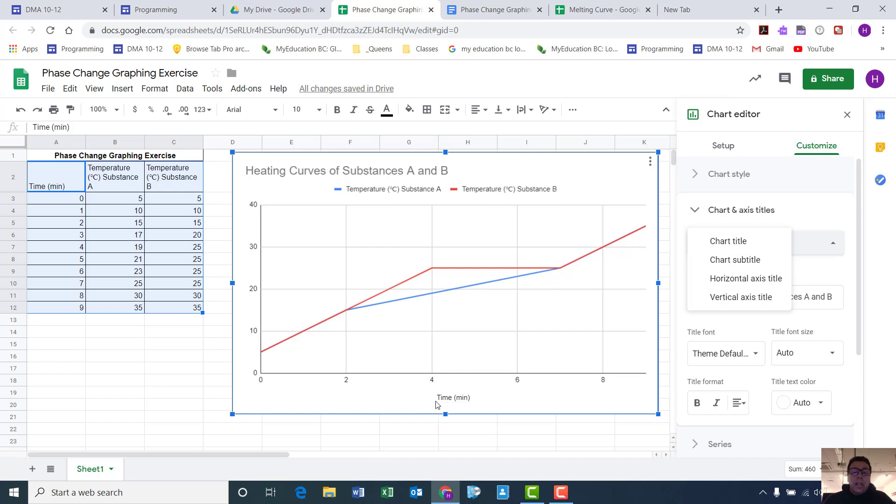
Step: Begin the vertical axis title as 'Temp ('
left_click(453, 398)
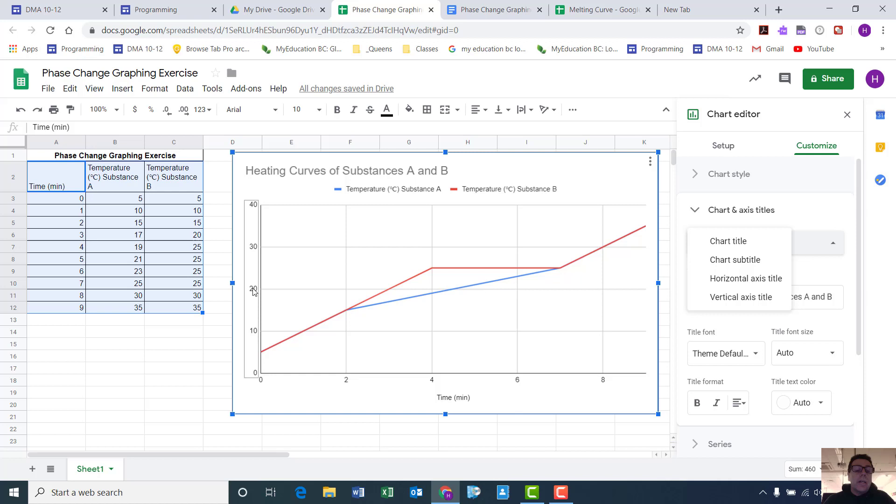
mouse_move(241, 288)
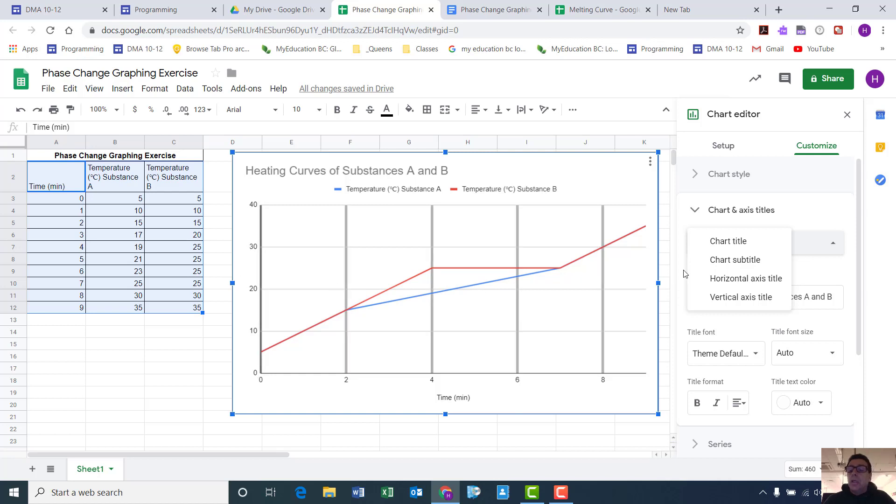
mouse_move(803, 223)
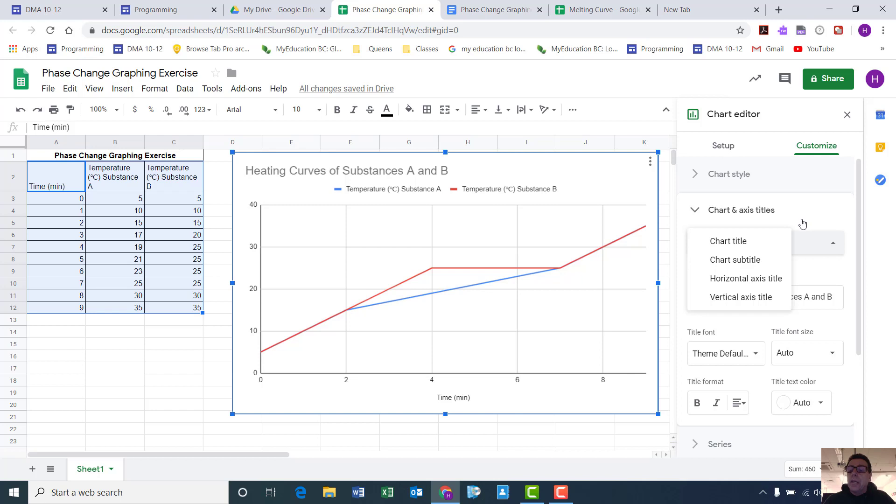
mouse_move(741, 297)
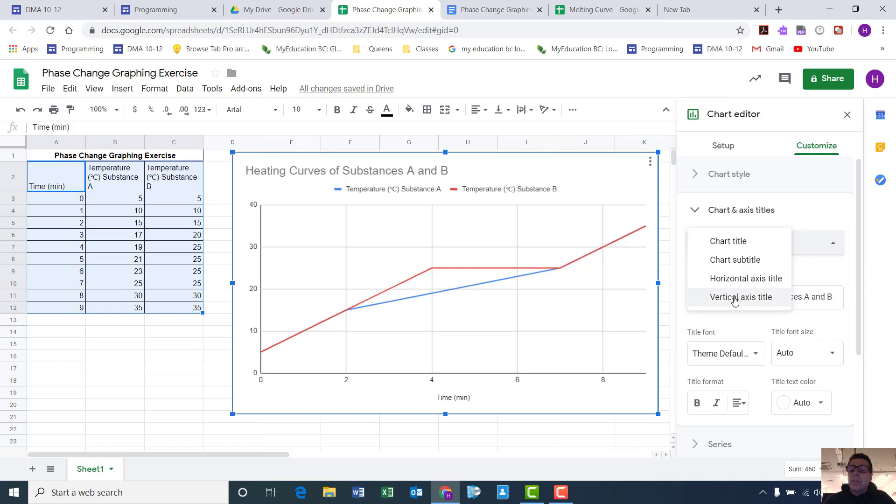
left_click(741, 298)
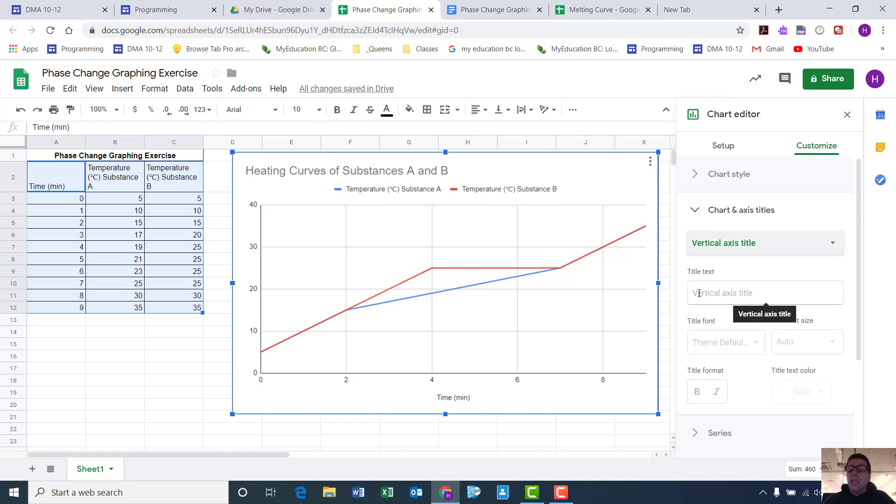
left_click(765, 292)
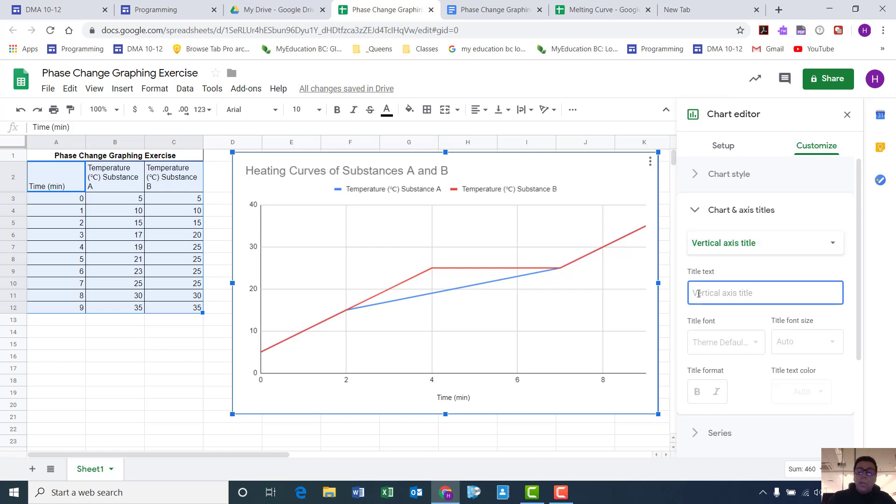
type("Temp")
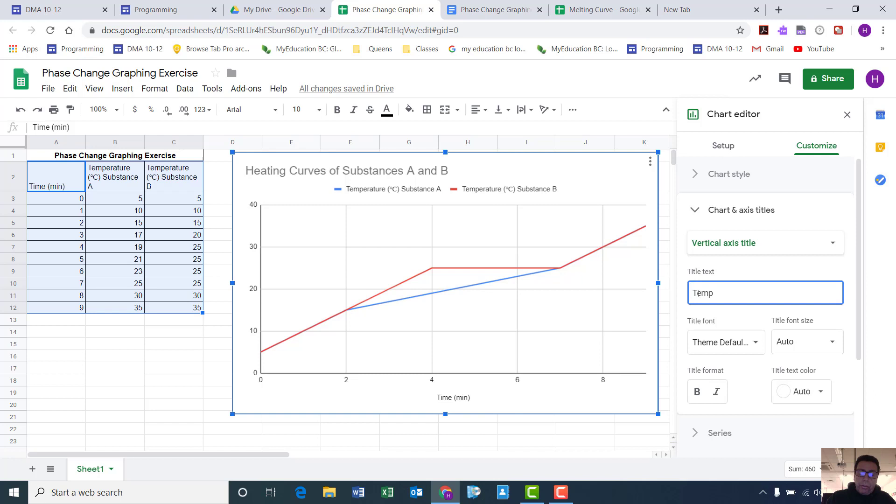
type("(")
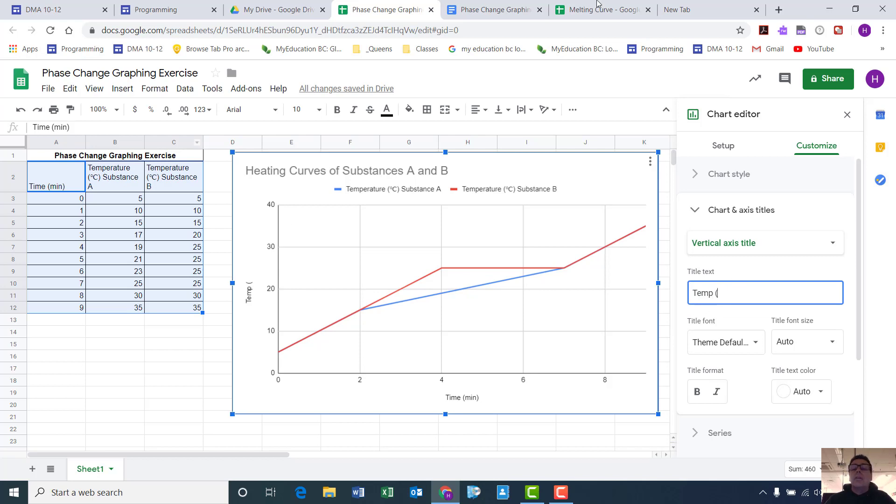
mouse_move(473, 9)
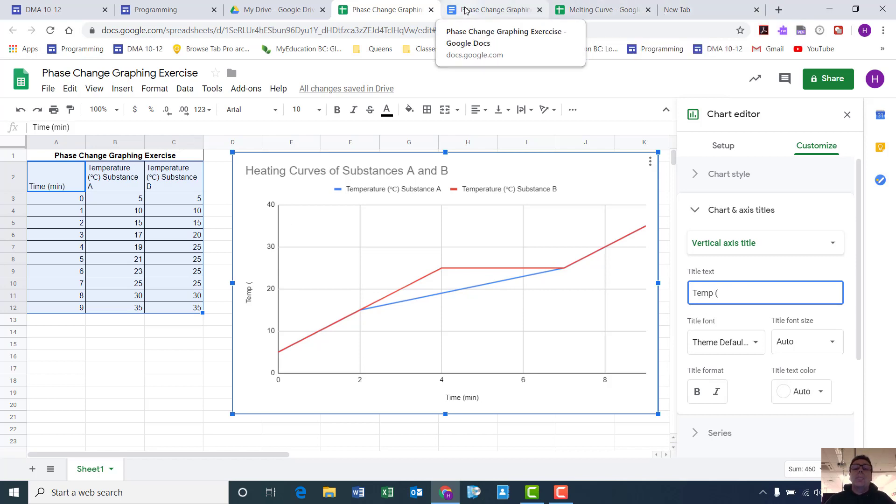
Step: Select °C in the Doc's table header and search special characters for 'deg'
left_click(495, 9)
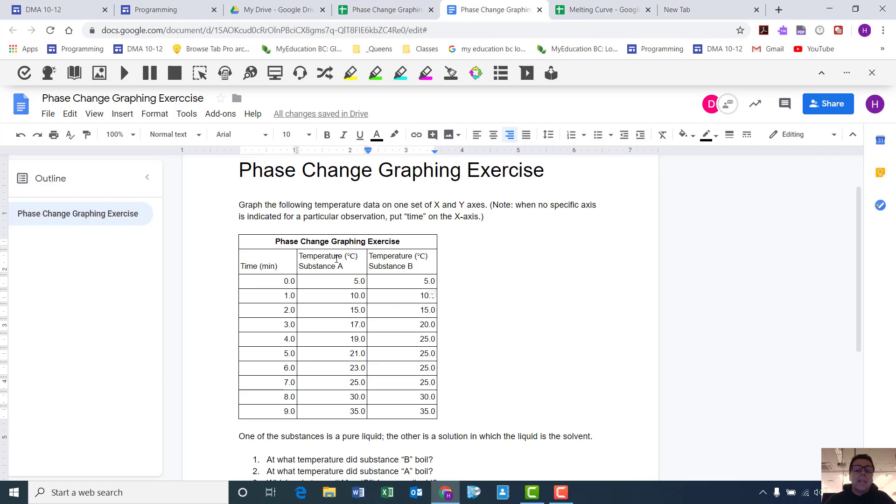
double_click(352, 256)
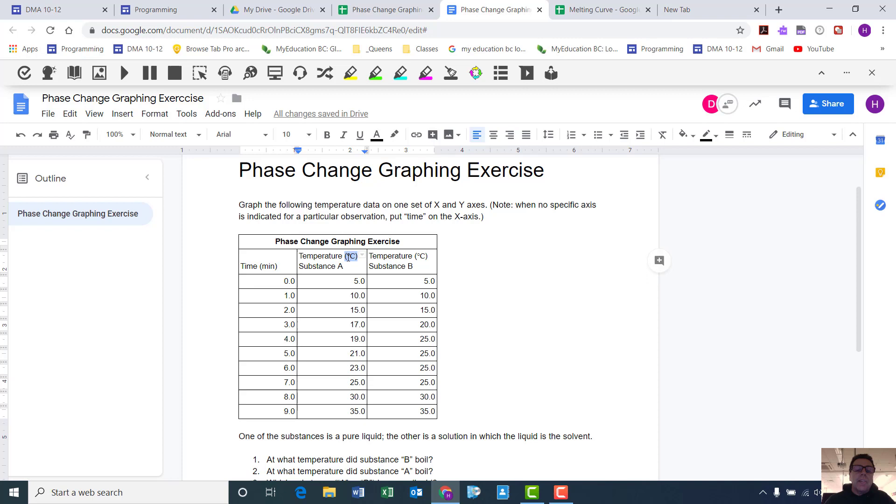
left_click(122, 114)
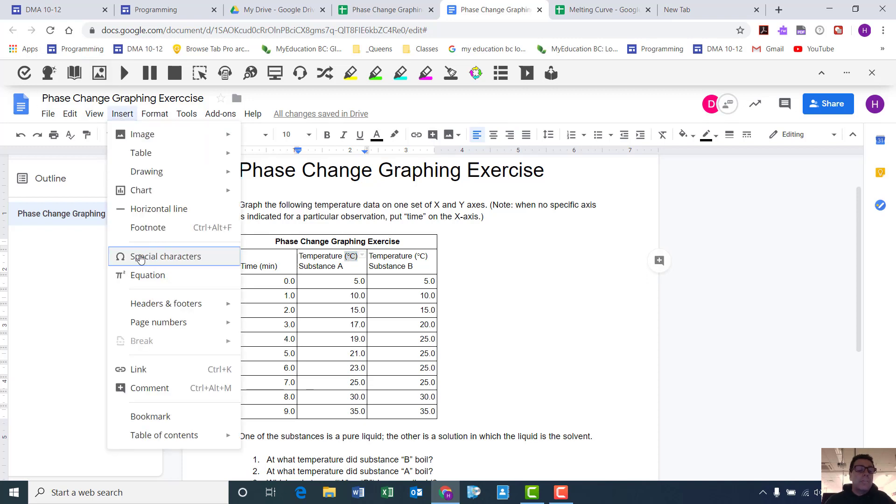
left_click(165, 256)
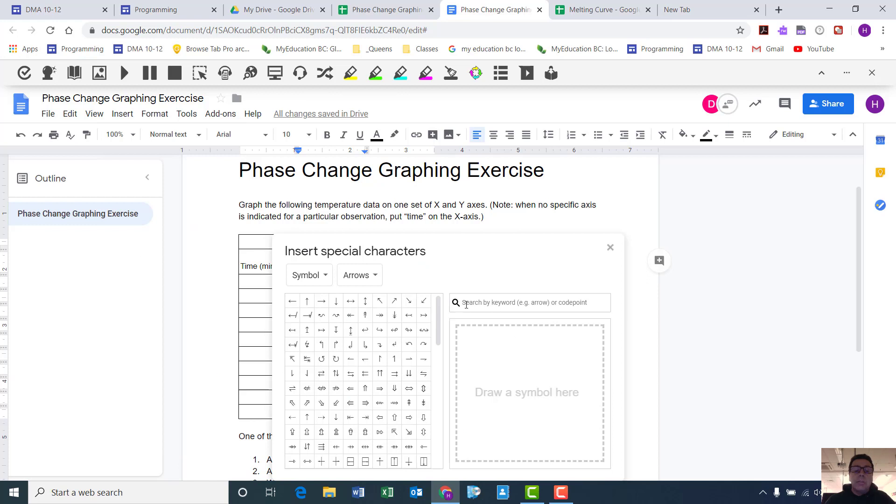
type("deg")
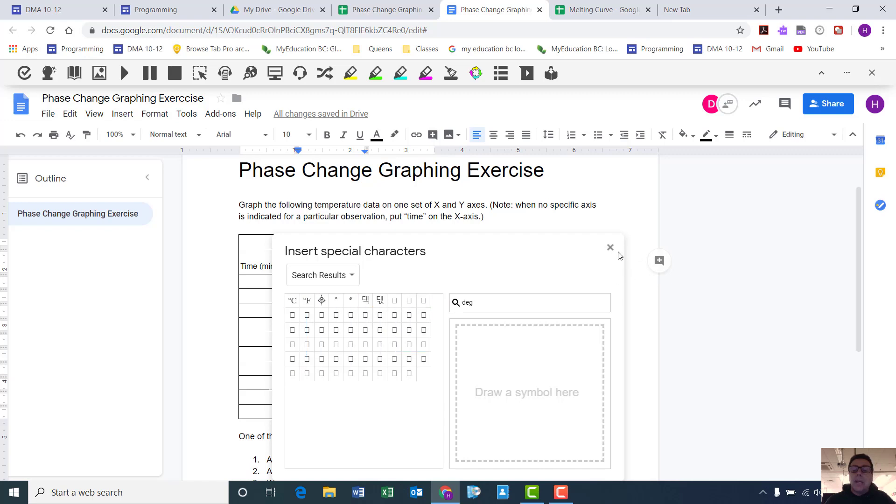
left_click(610, 247)
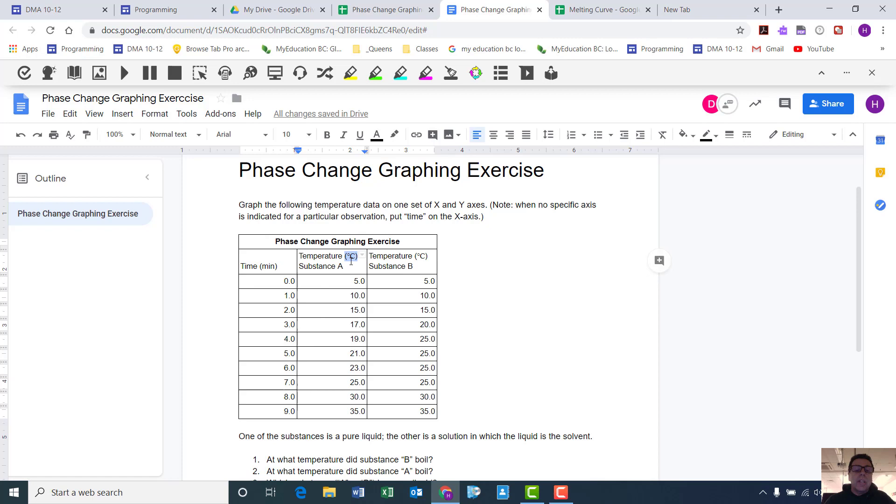
mouse_move(515, 36)
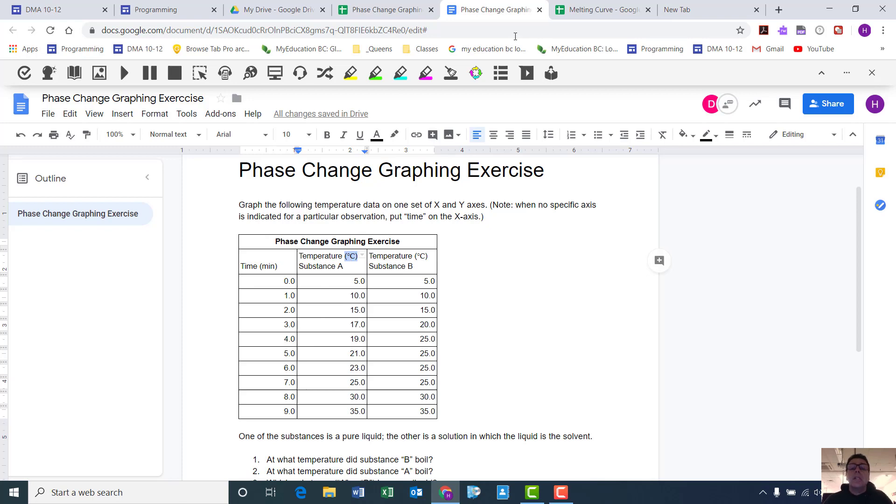
left_click(602, 10)
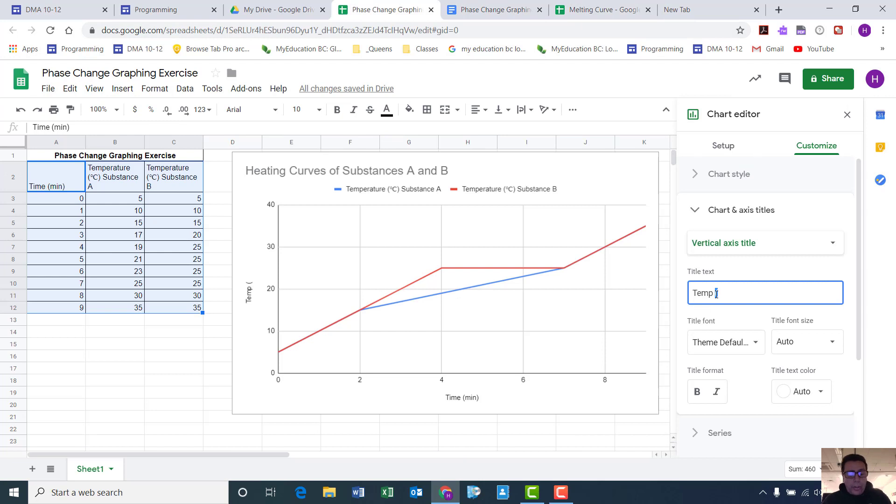
Step: Finish the vertical axis title as 'Temp (°C)'
type("(°C)")
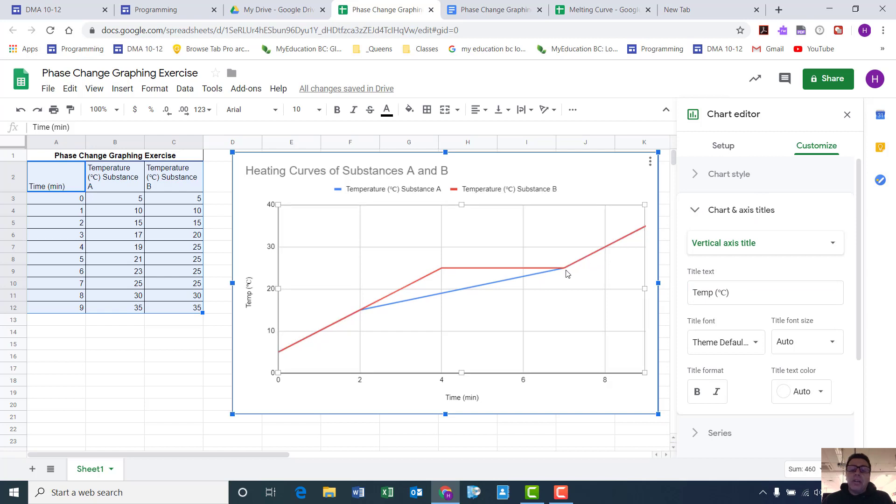
mouse_move(460, 295)
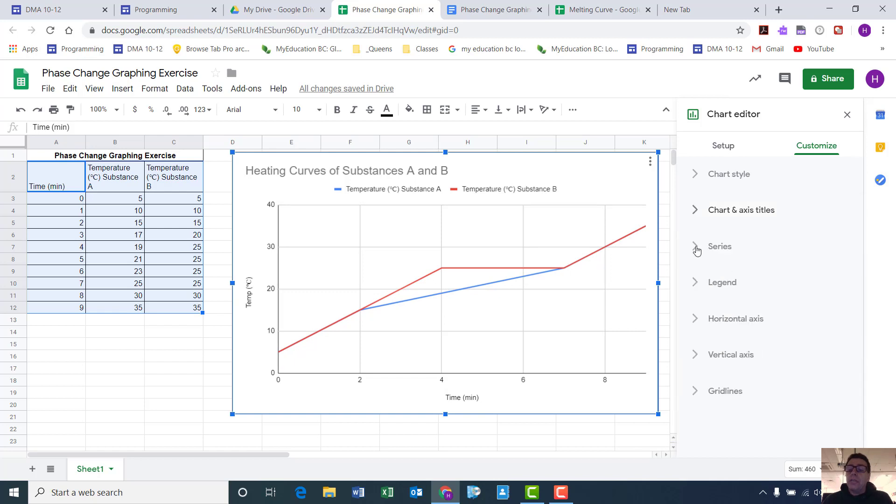
Step: Set the series data point size to 7px
left_click(696, 246)
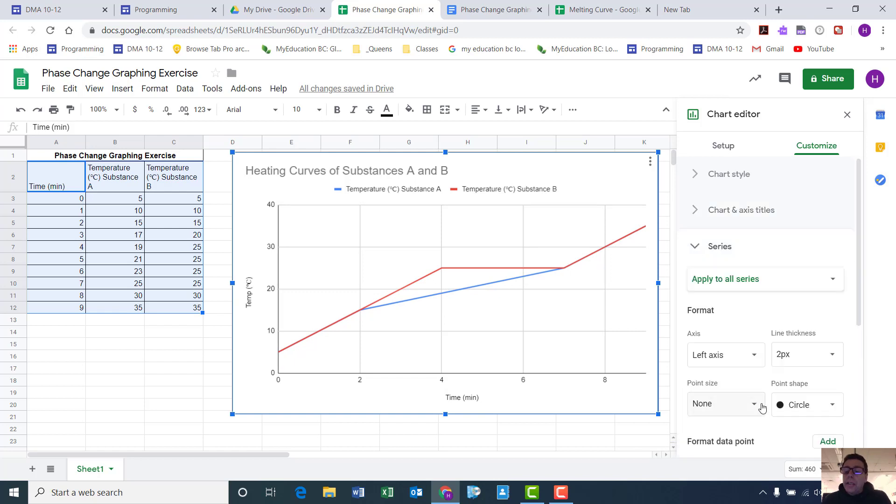
left_click(726, 404)
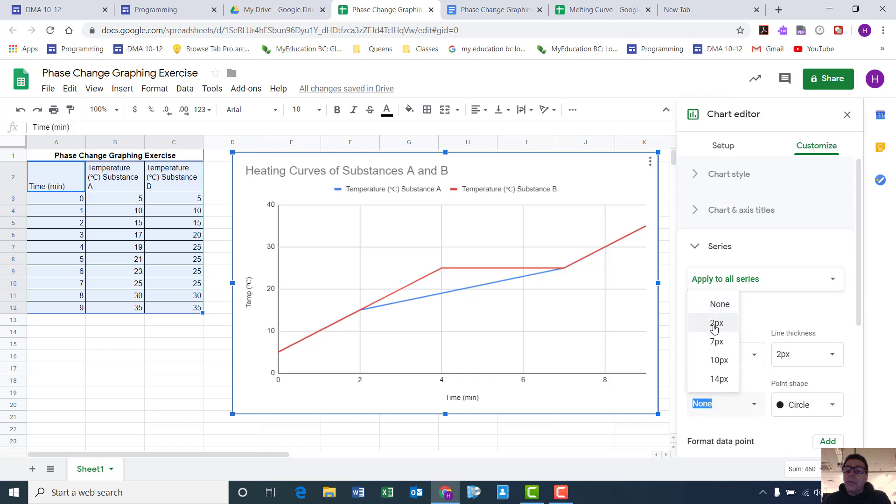
left_click(717, 323)
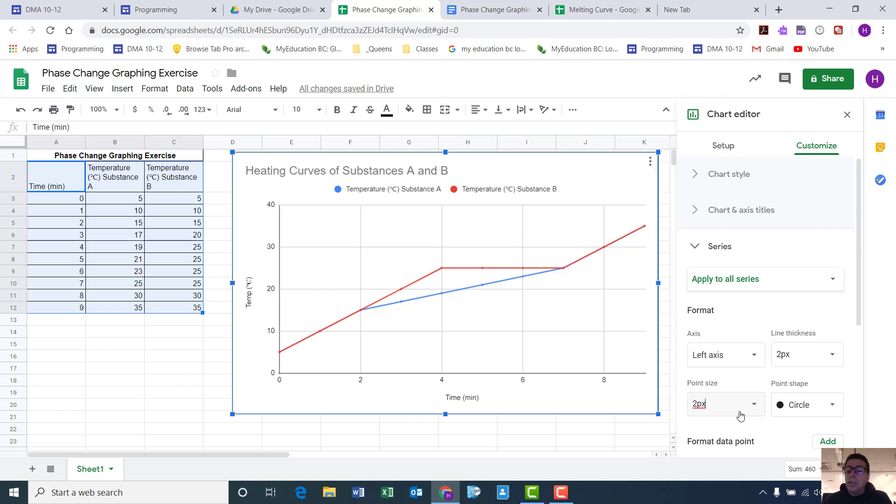
left_click(726, 405)
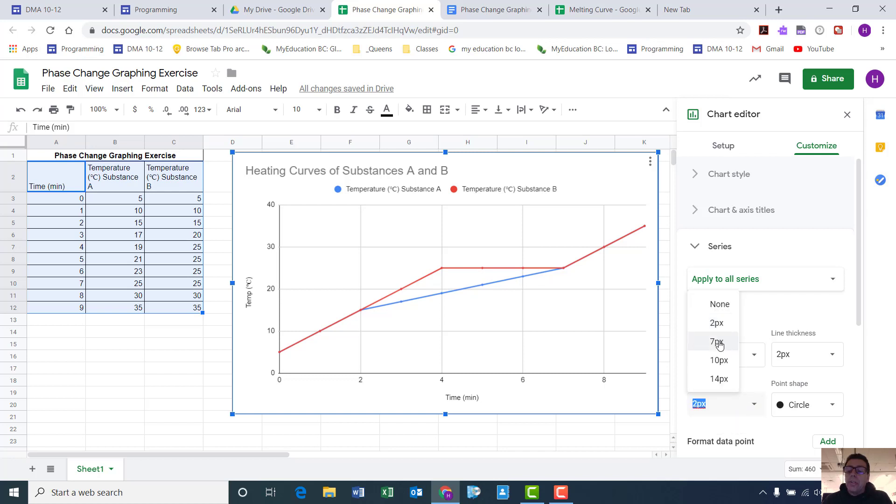
left_click(717, 342)
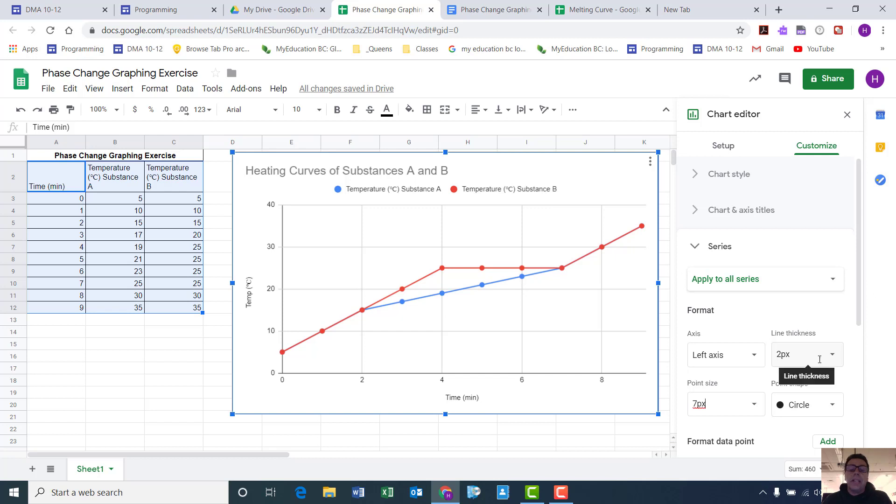
mouse_move(829, 415)
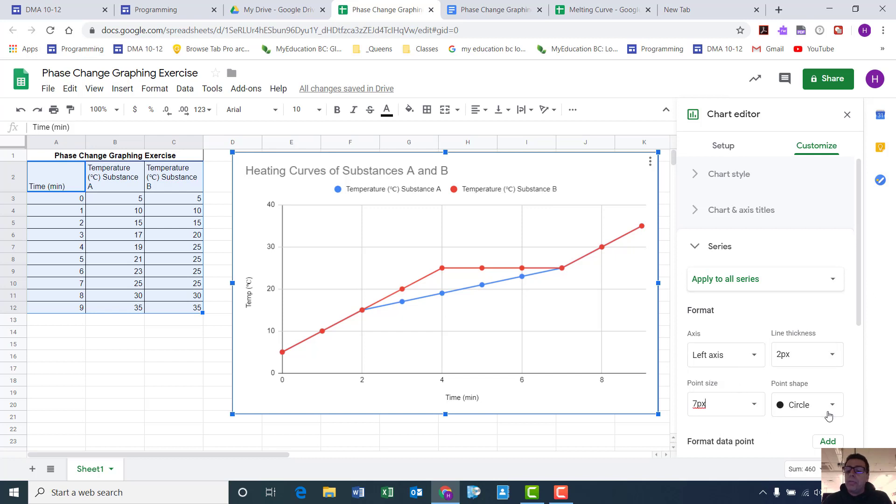
Step: Try triangle-shaped data points, then switch back to circles
left_click(807, 405)
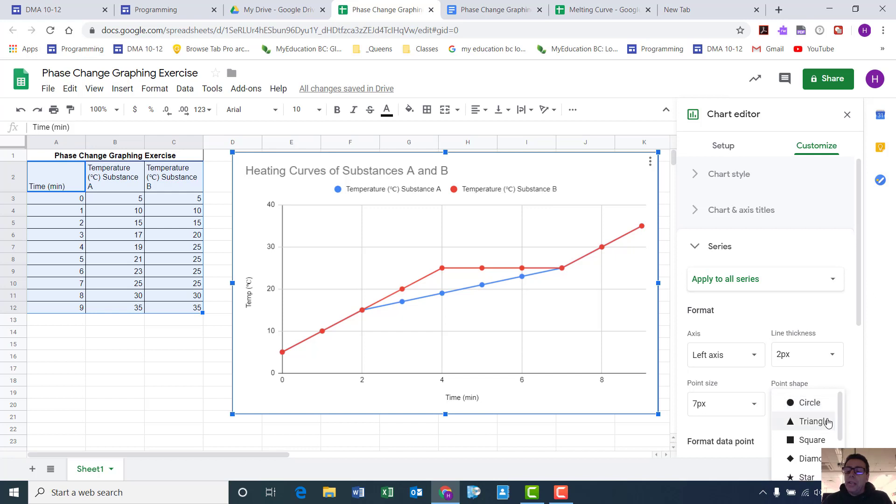
left_click(809, 421)
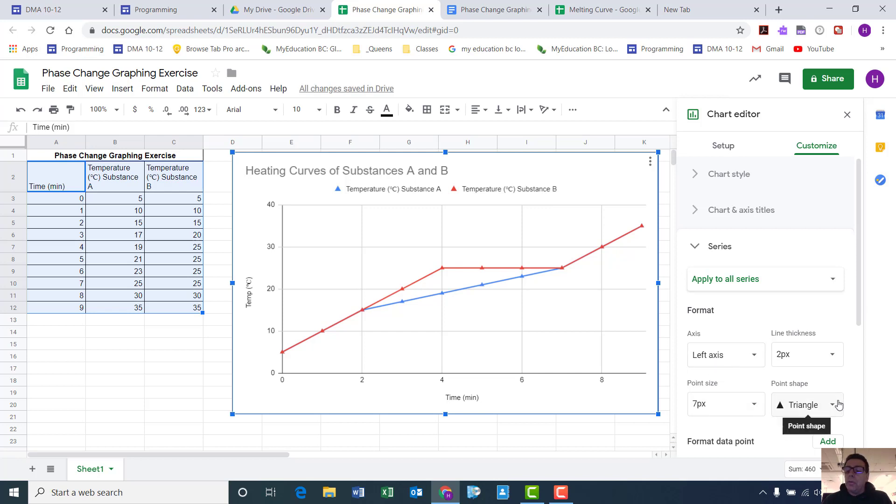
left_click(807, 404)
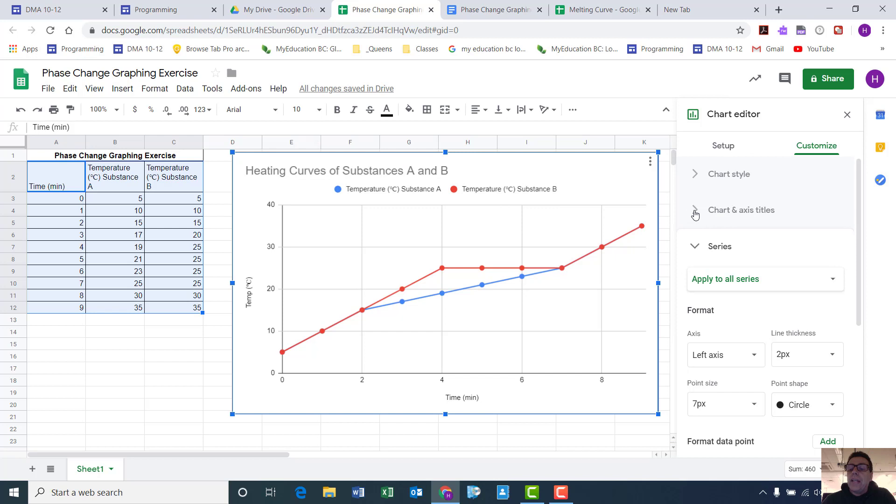
Step: Center-align the chart title 'Heating Curves of Substances A and B' under Chart & axis titles
left_click(741, 211)
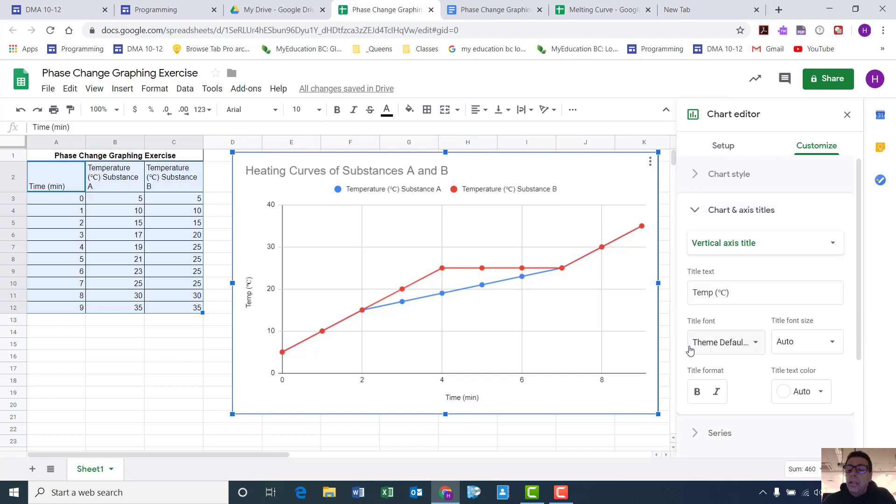
left_click(766, 243)
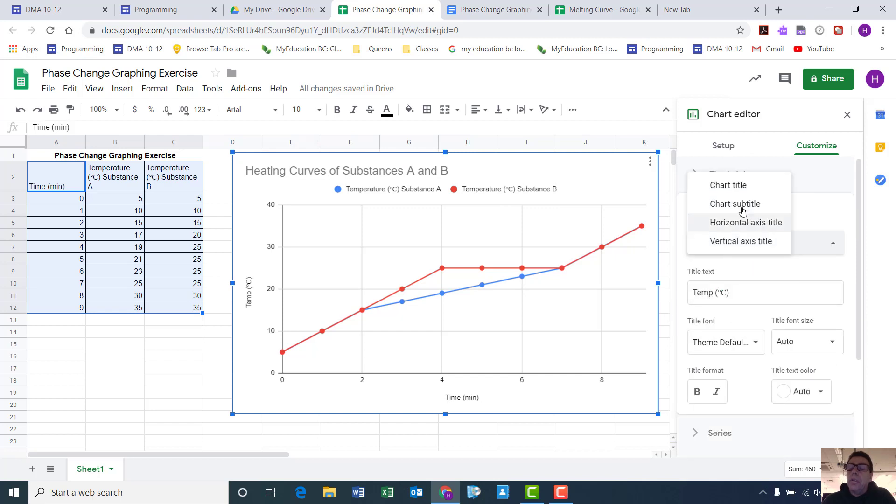
left_click(728, 185)
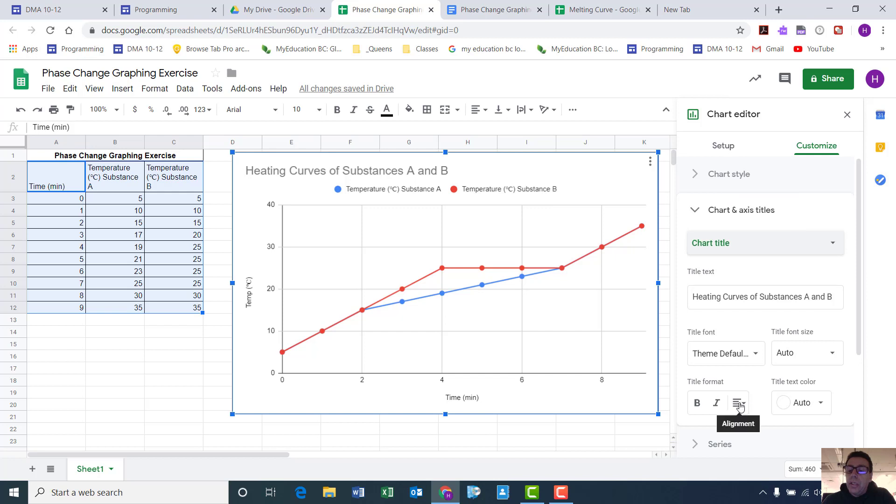
left_click(739, 403)
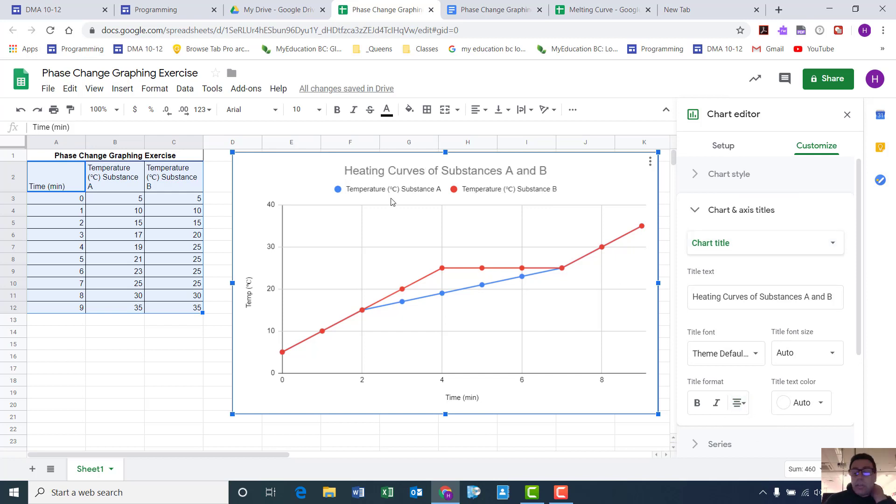
mouse_move(389, 22)
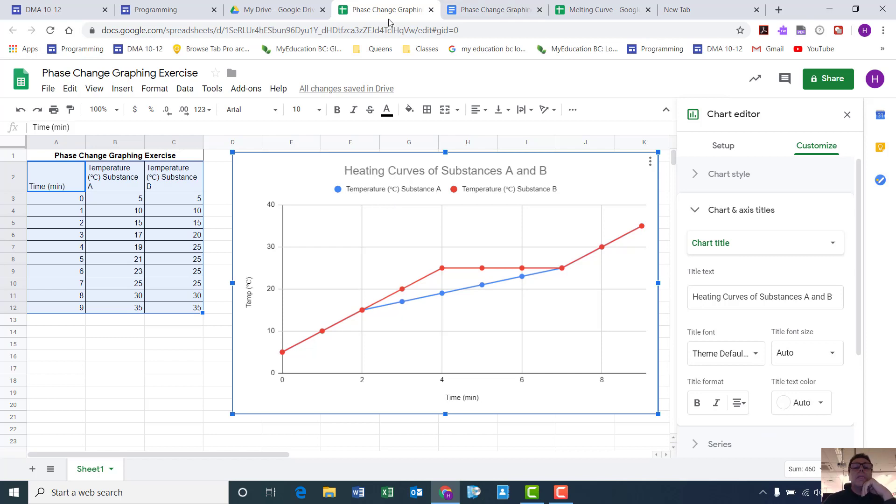
Step: In the assignment doc, import the heating curves chart from the phase change spreadsheet
left_click(493, 9)
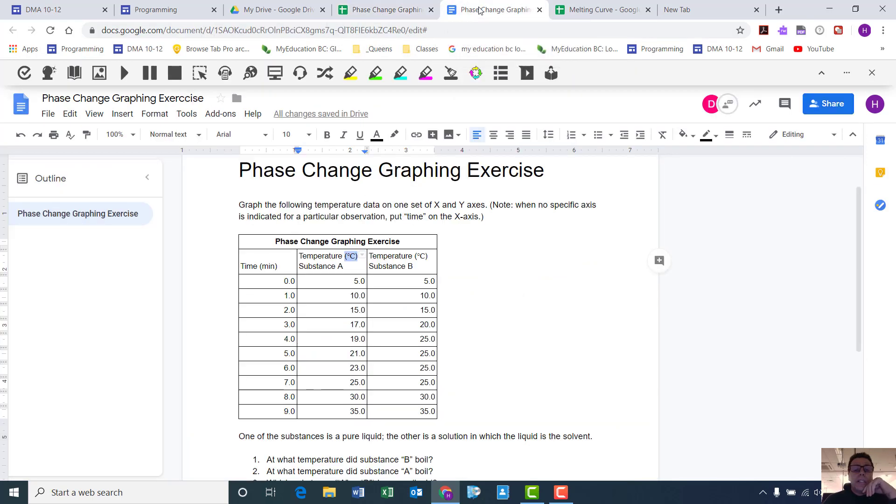
scroll("down", 3)
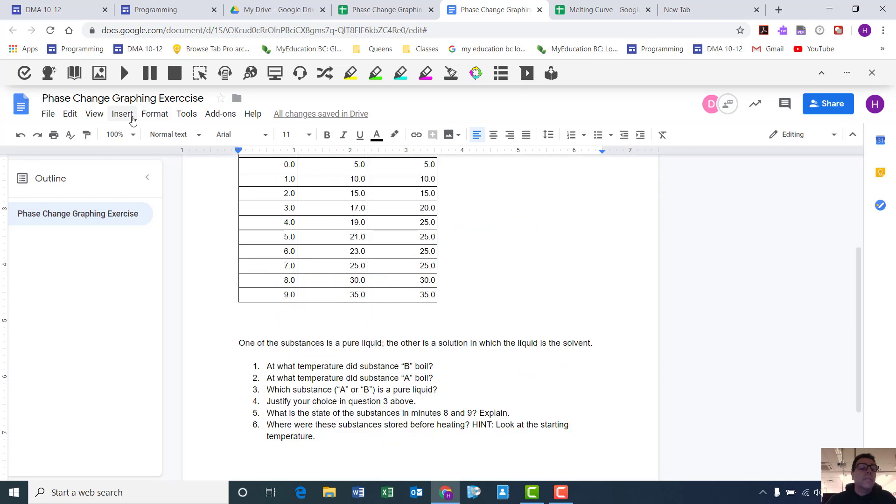
left_click(122, 113)
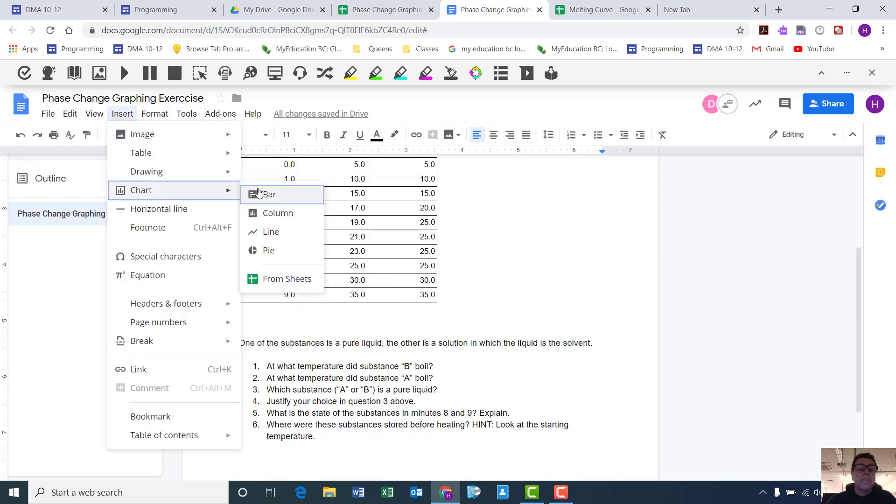
left_click(287, 279)
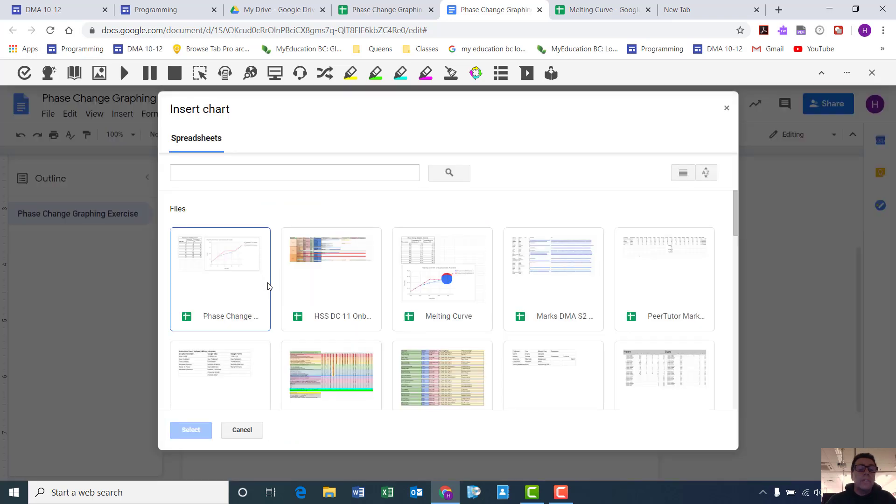
left_click(225, 266)
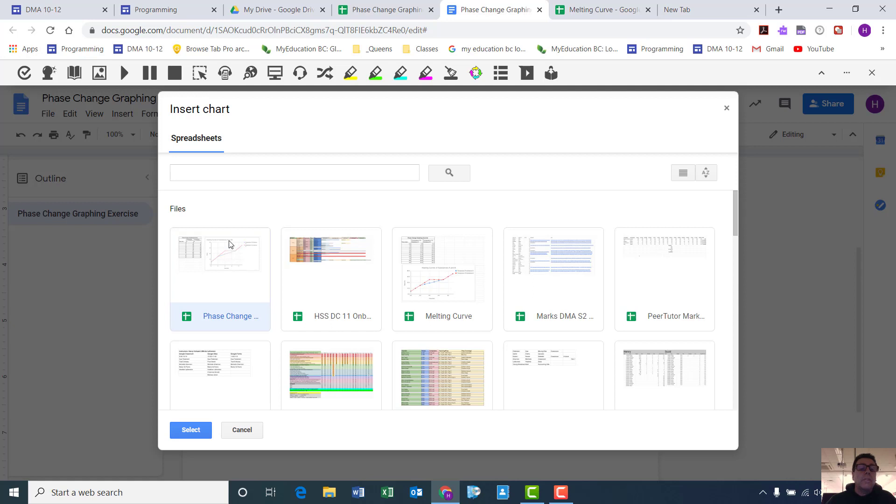
mouse_move(450, 173)
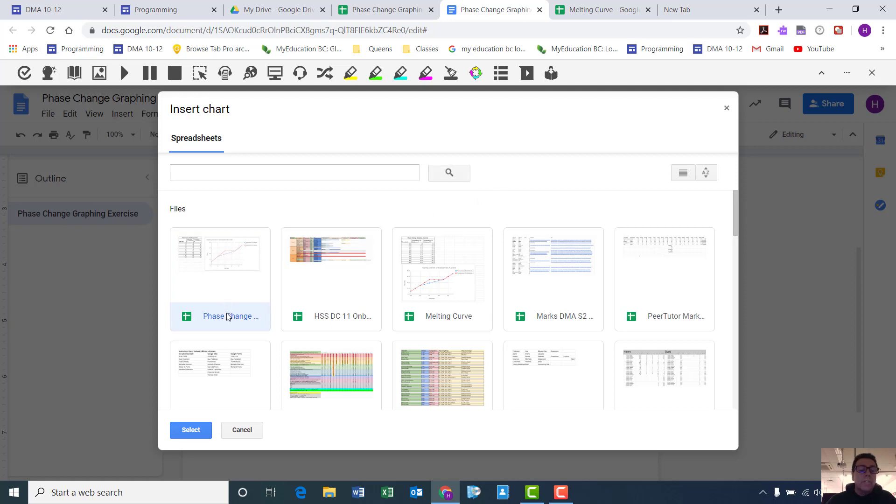
left_click(190, 430)
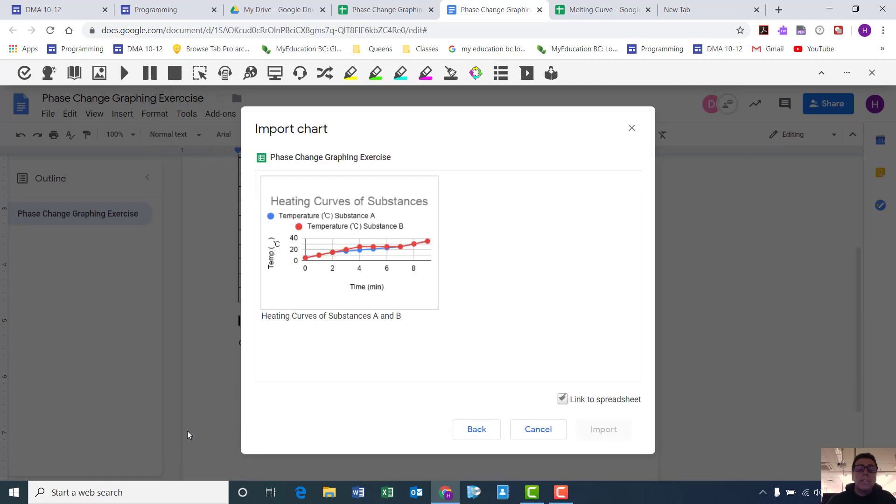
left_click(562, 399)
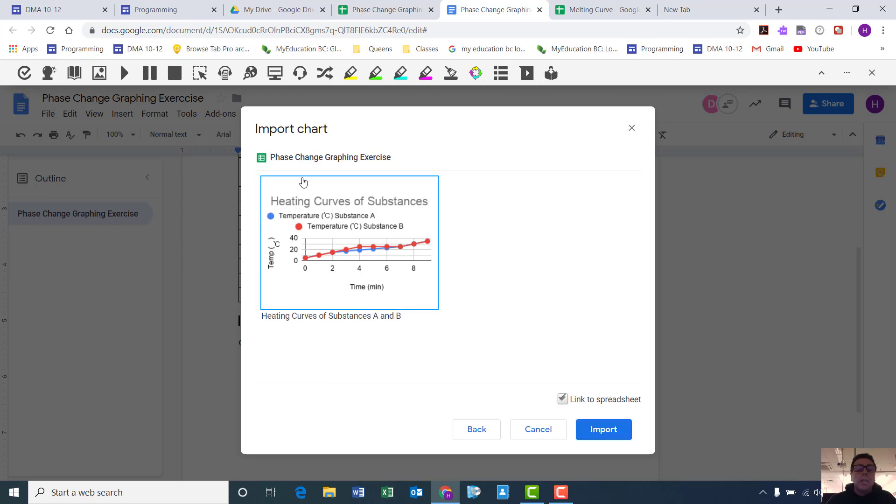
mouse_move(354, 233)
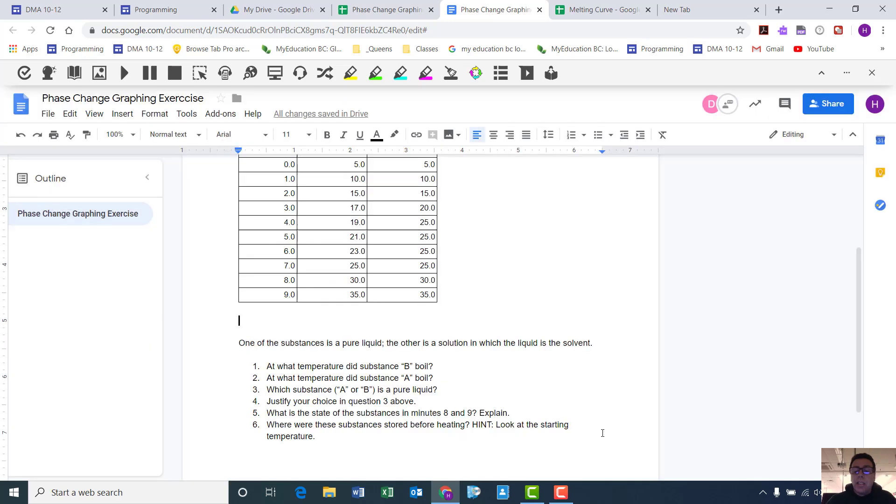
scroll("up", 3)
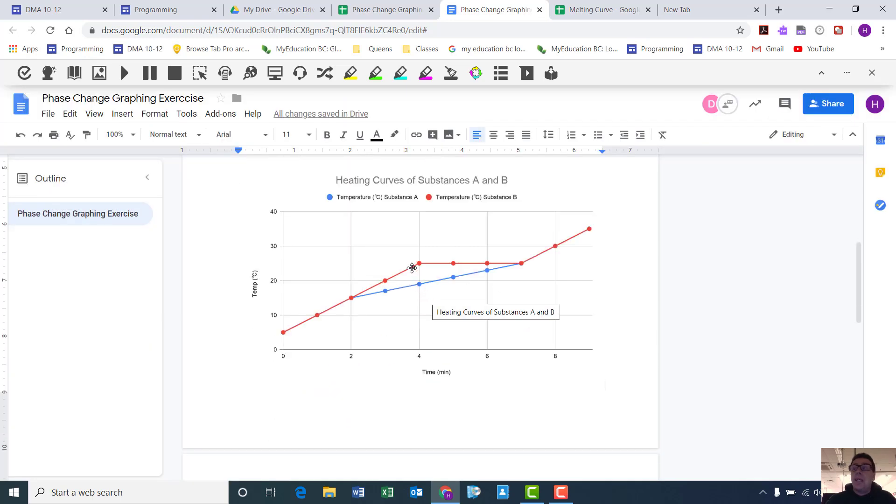
mouse_move(410, 270)
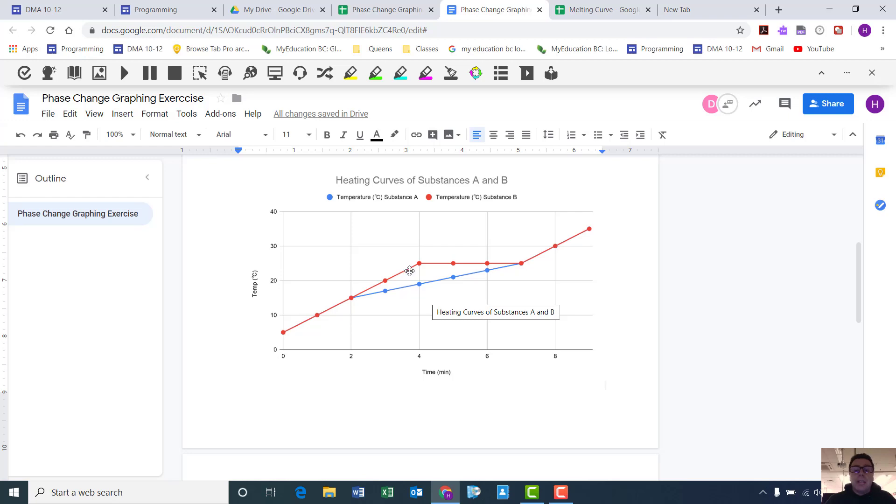